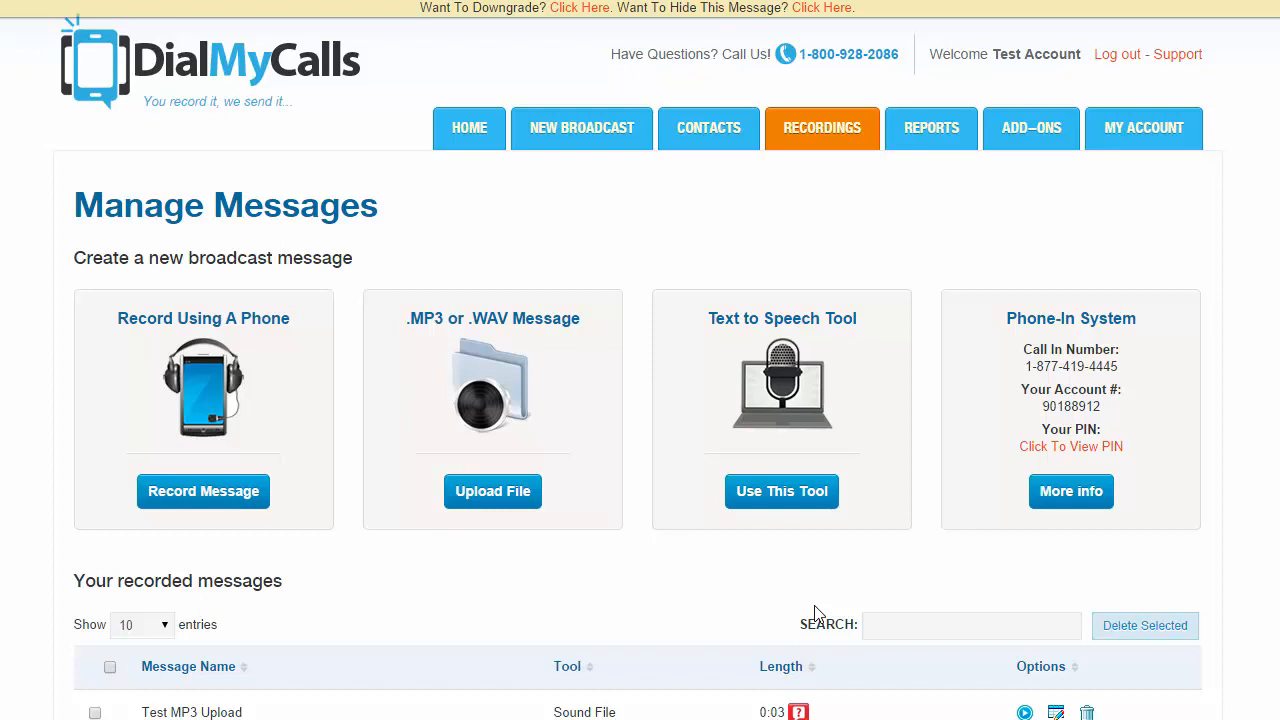
mouse_move(1062, 306)
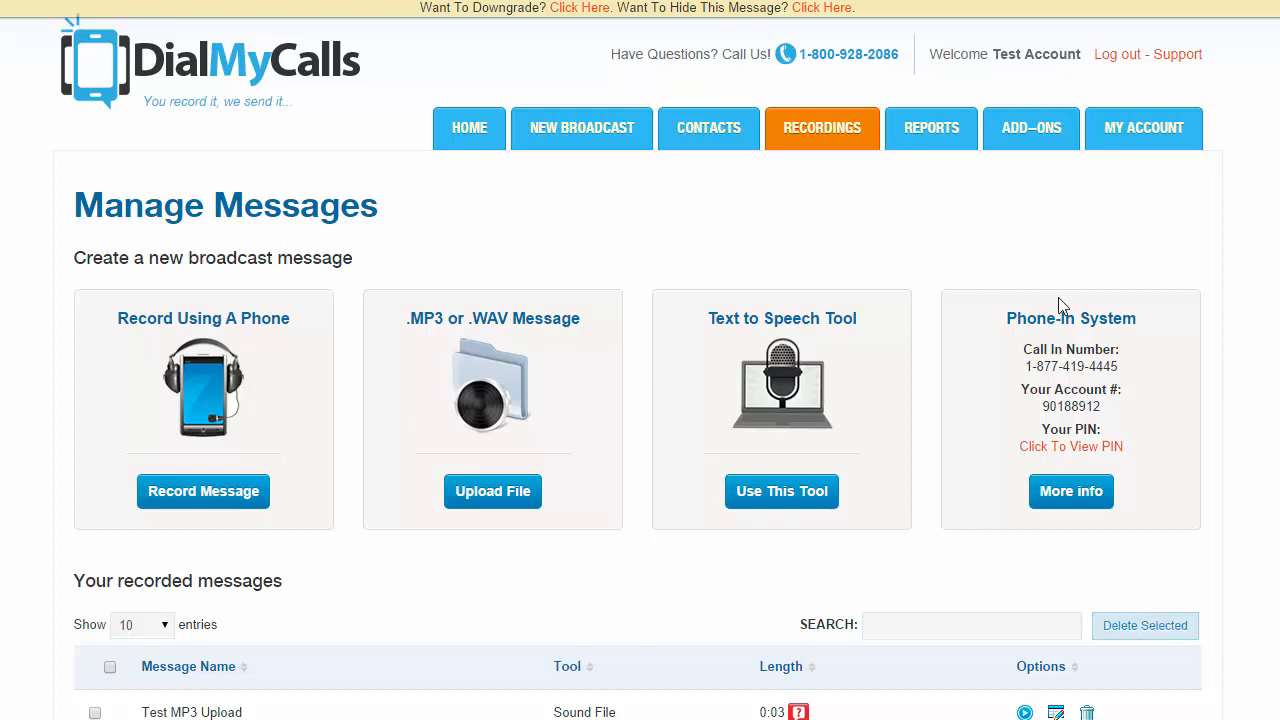
mouse_move(284, 300)
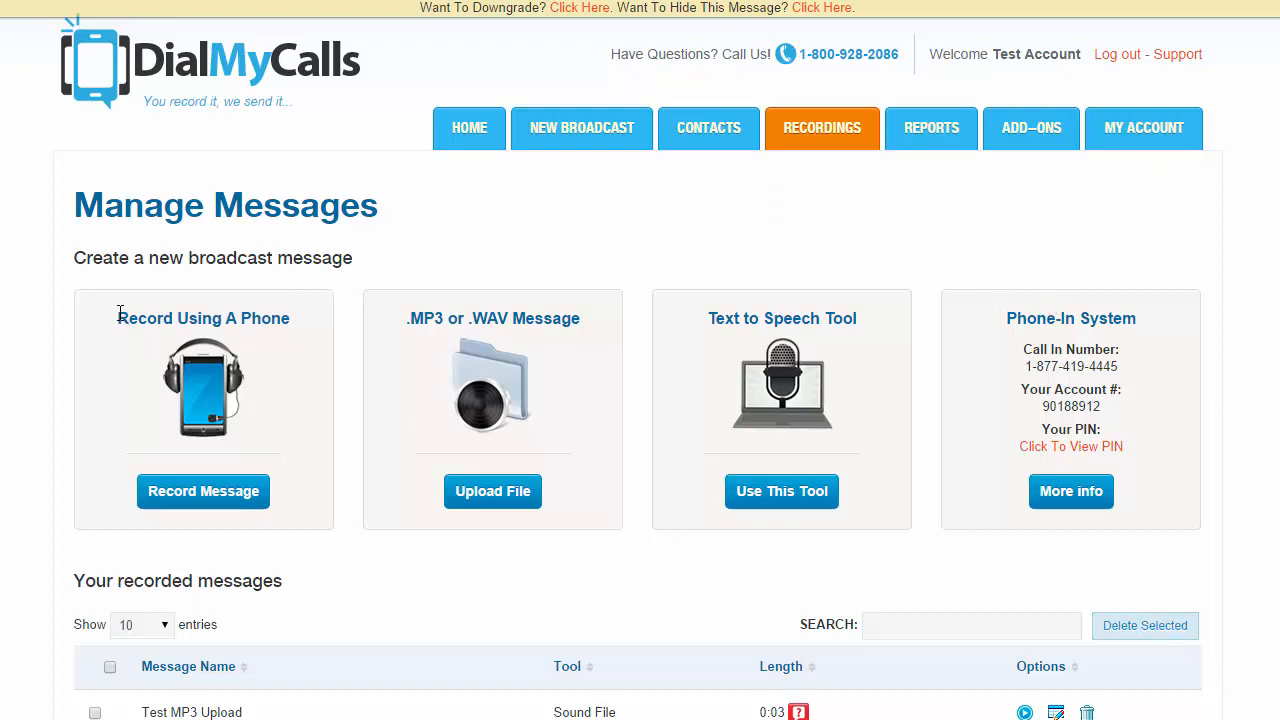
mouse_move(1008, 308)
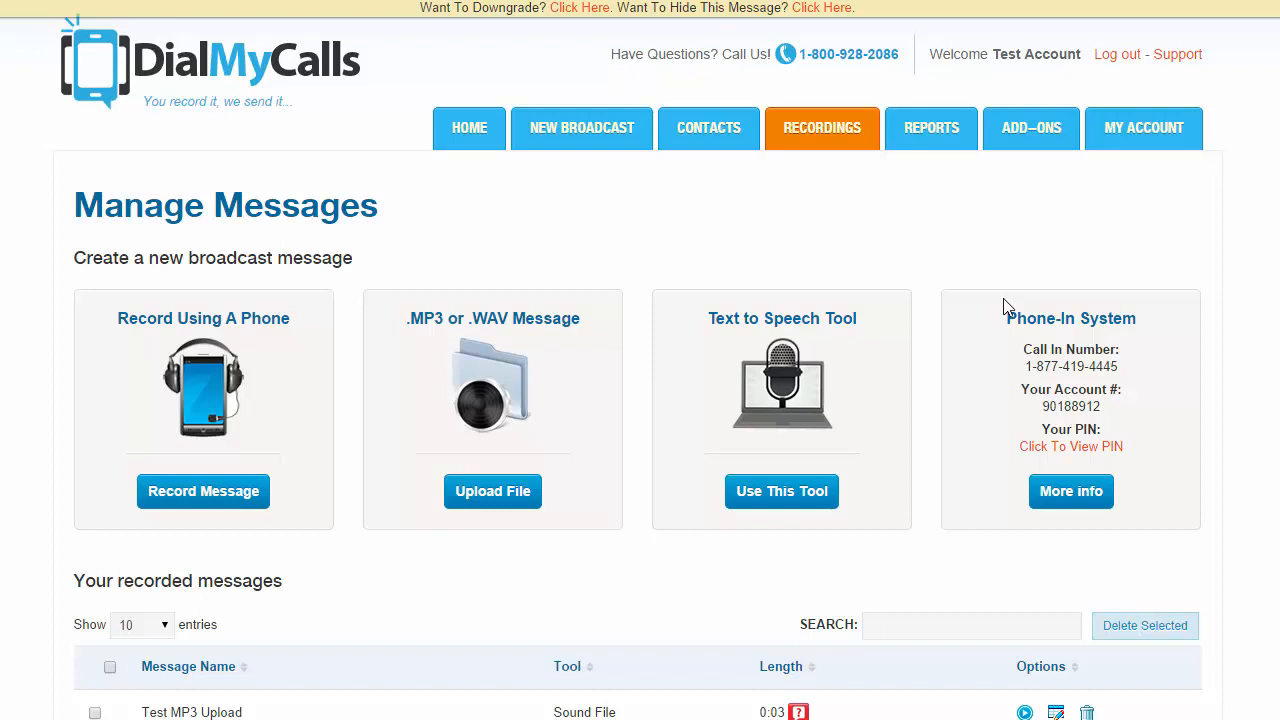
mouse_move(816, 150)
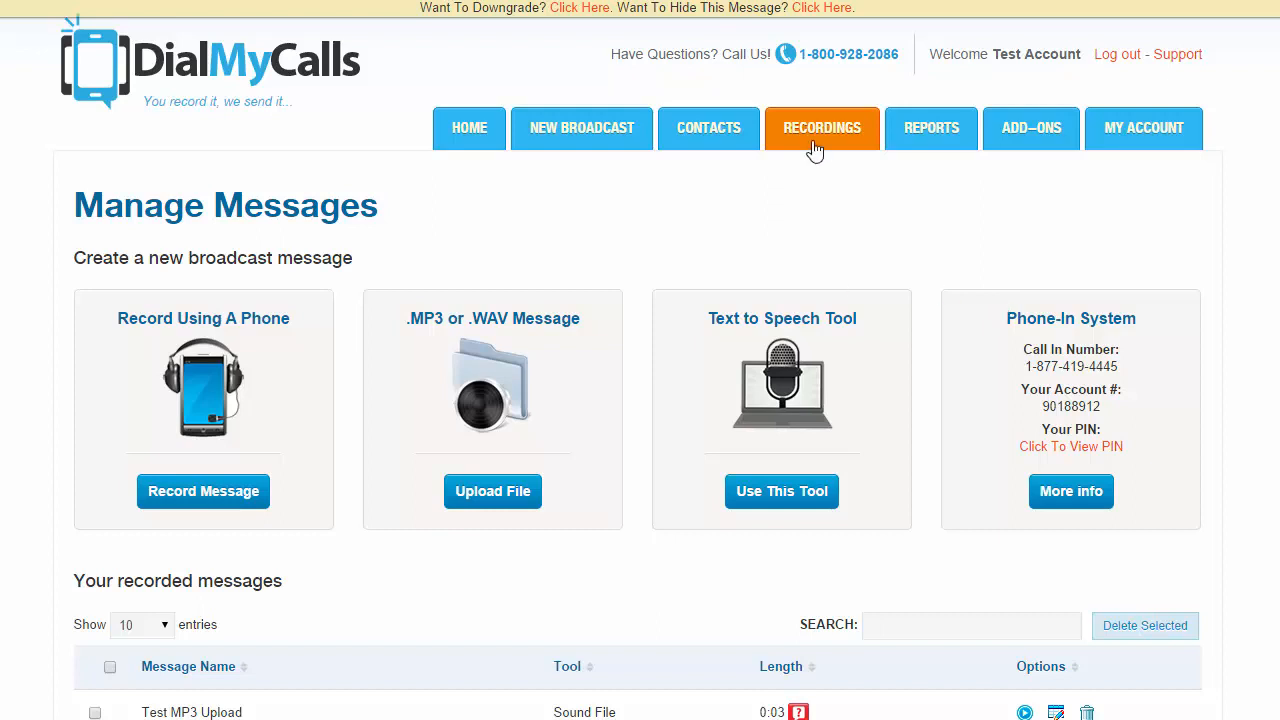
mouse_move(1000, 320)
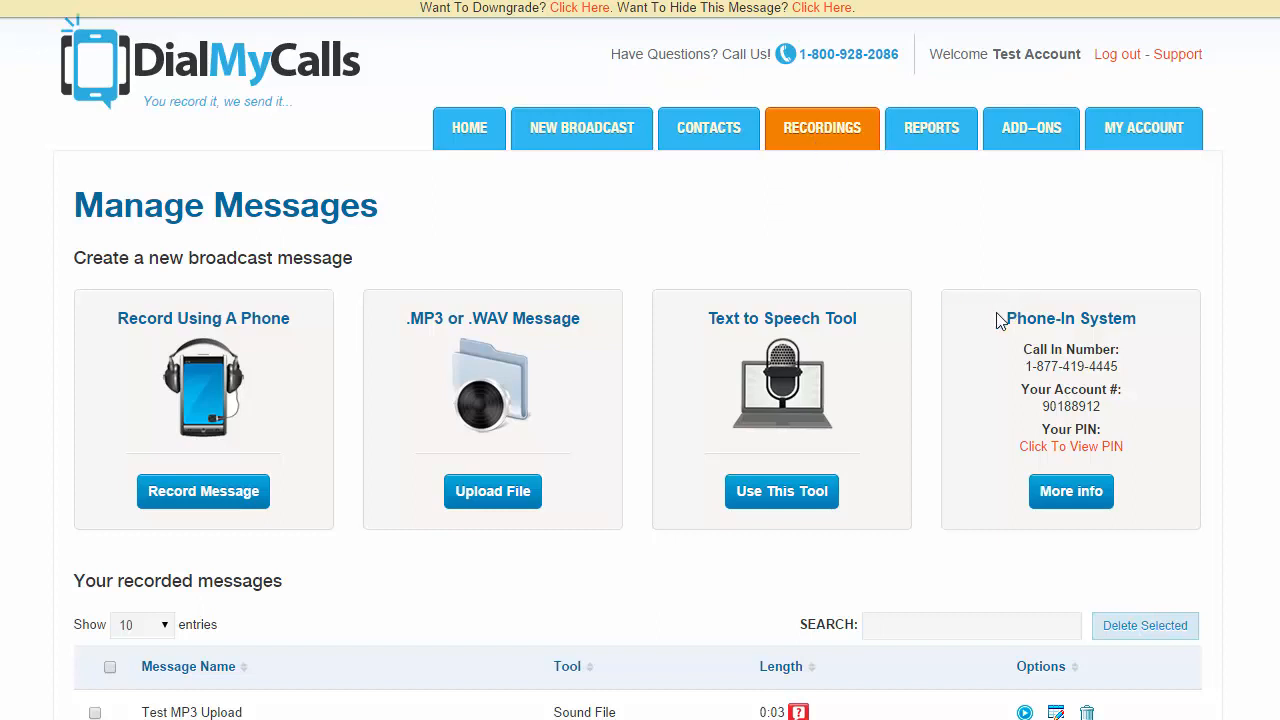
mouse_move(1040, 348)
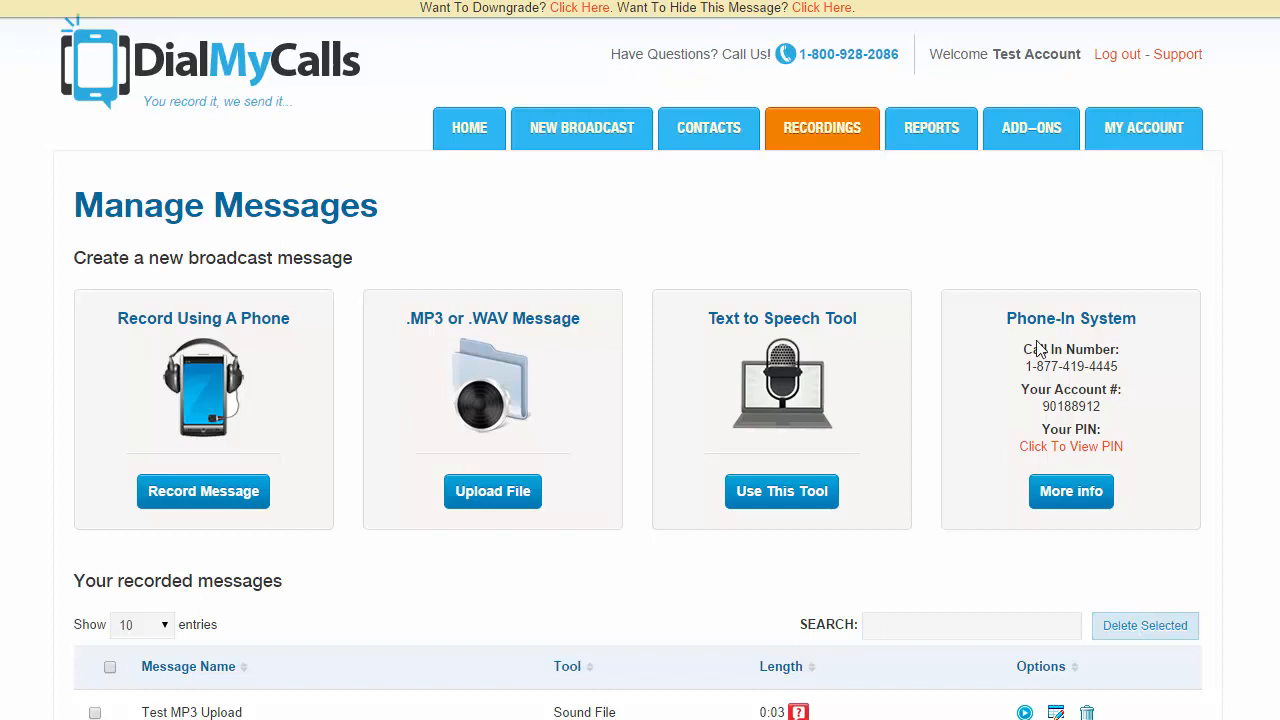
mouse_move(1050, 390)
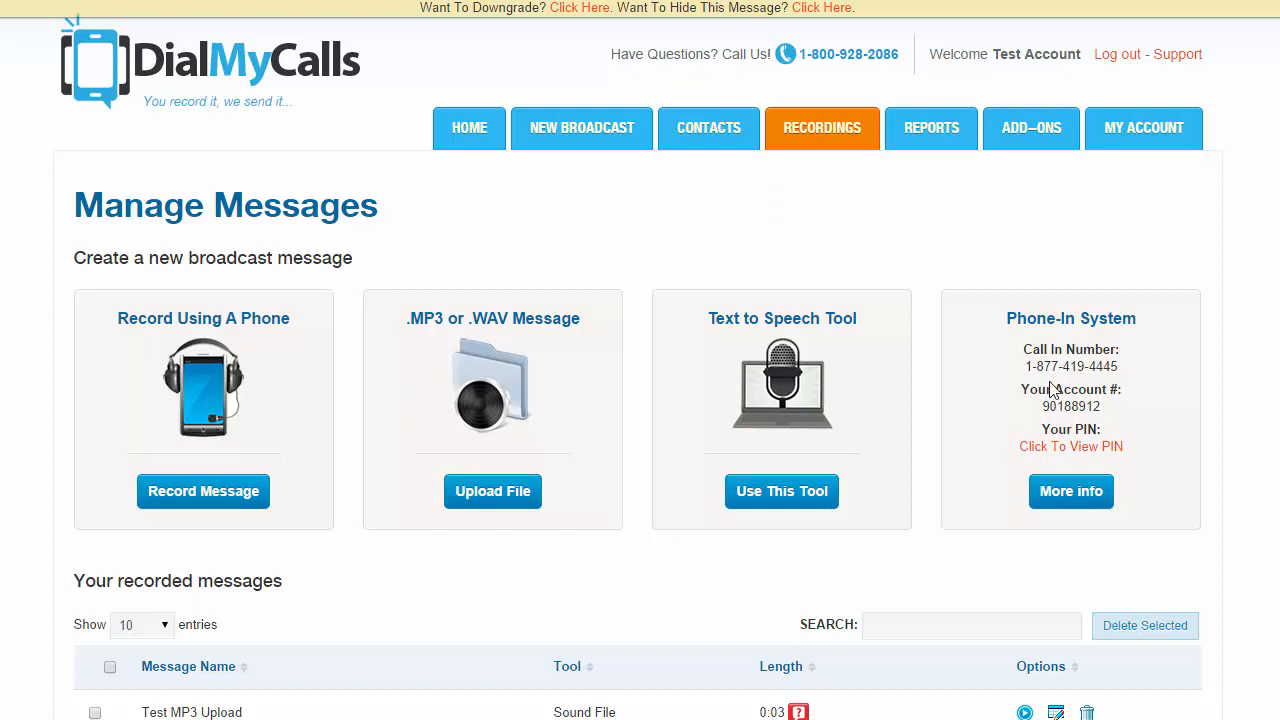
mouse_move(1044, 348)
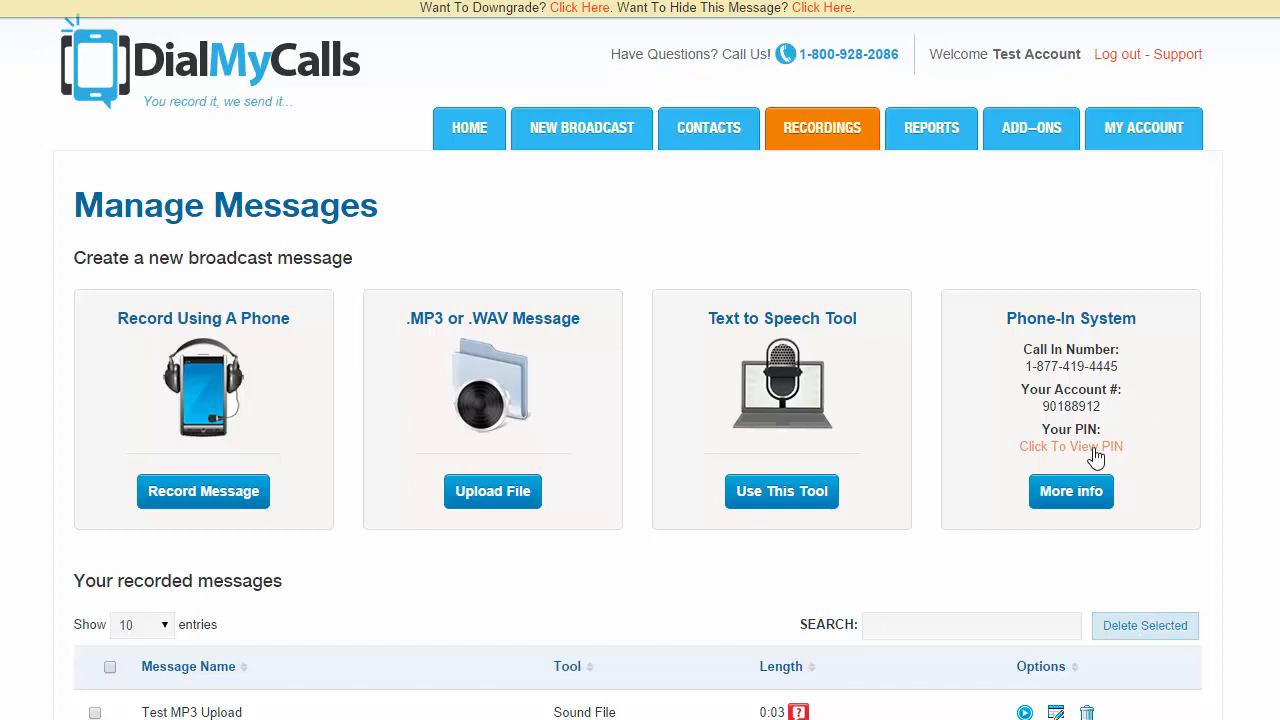
mouse_move(1090, 456)
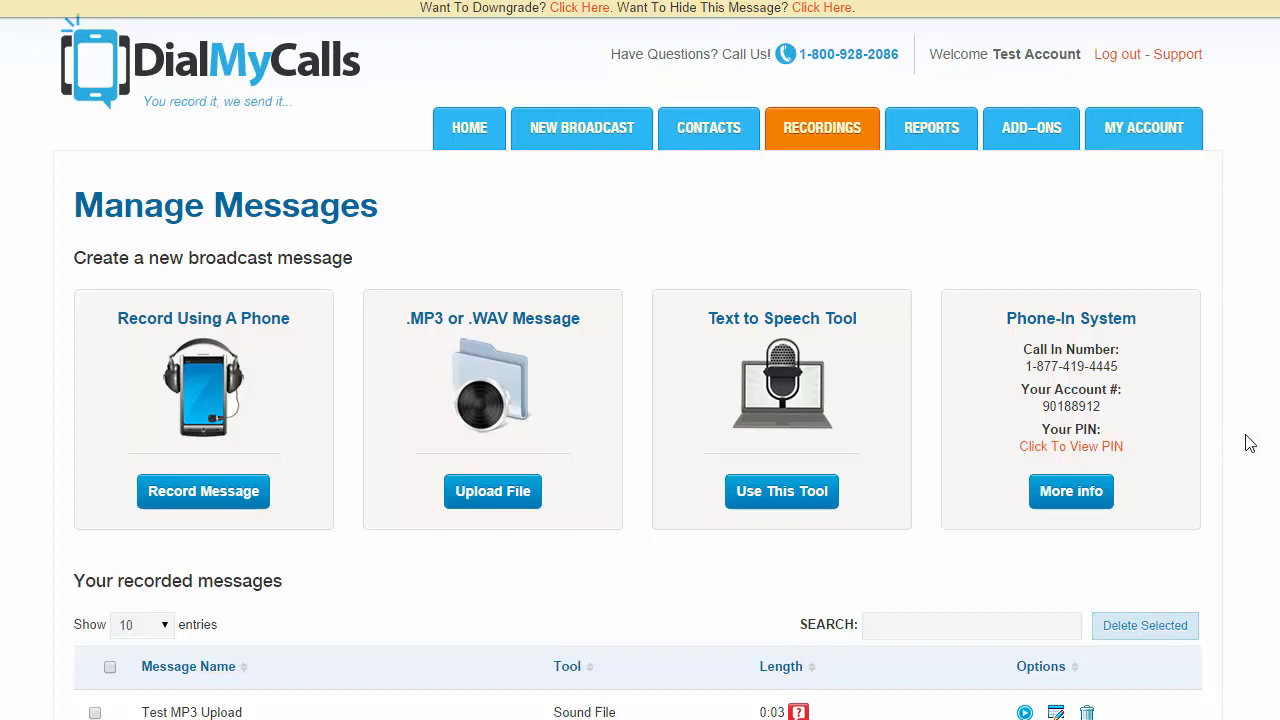
right_click(1240, 436)
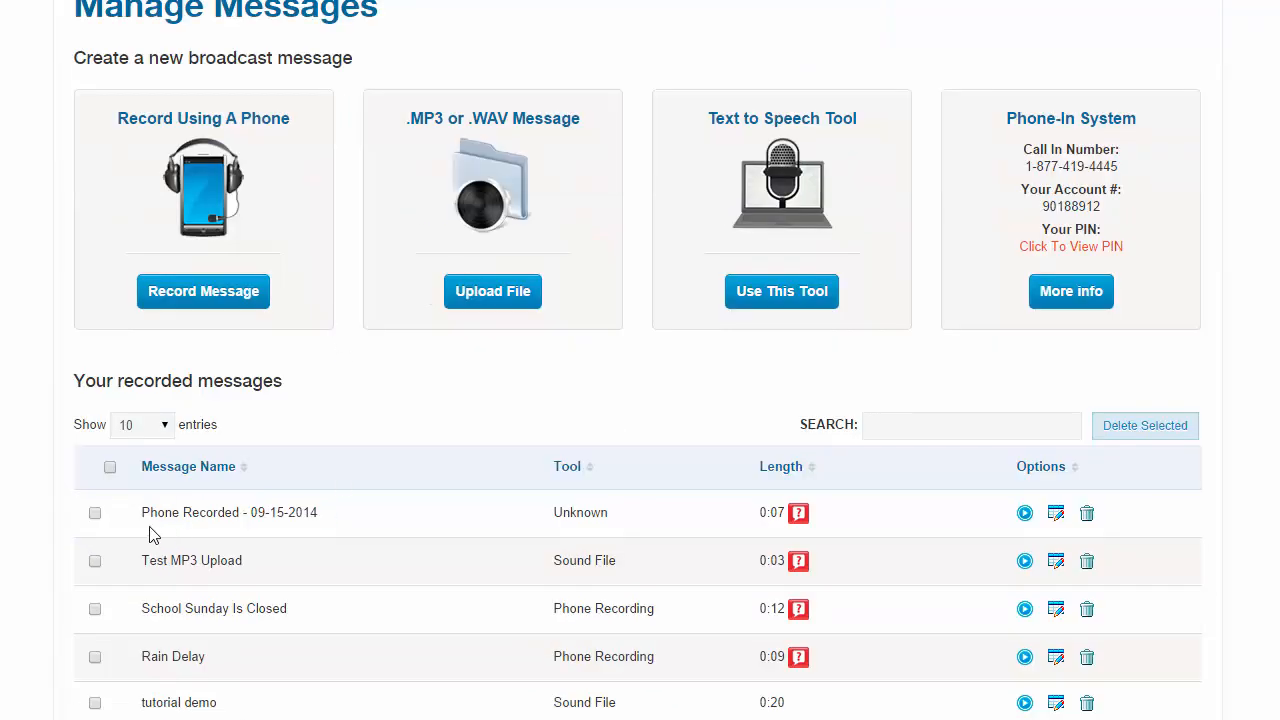
mouse_move(1024, 512)
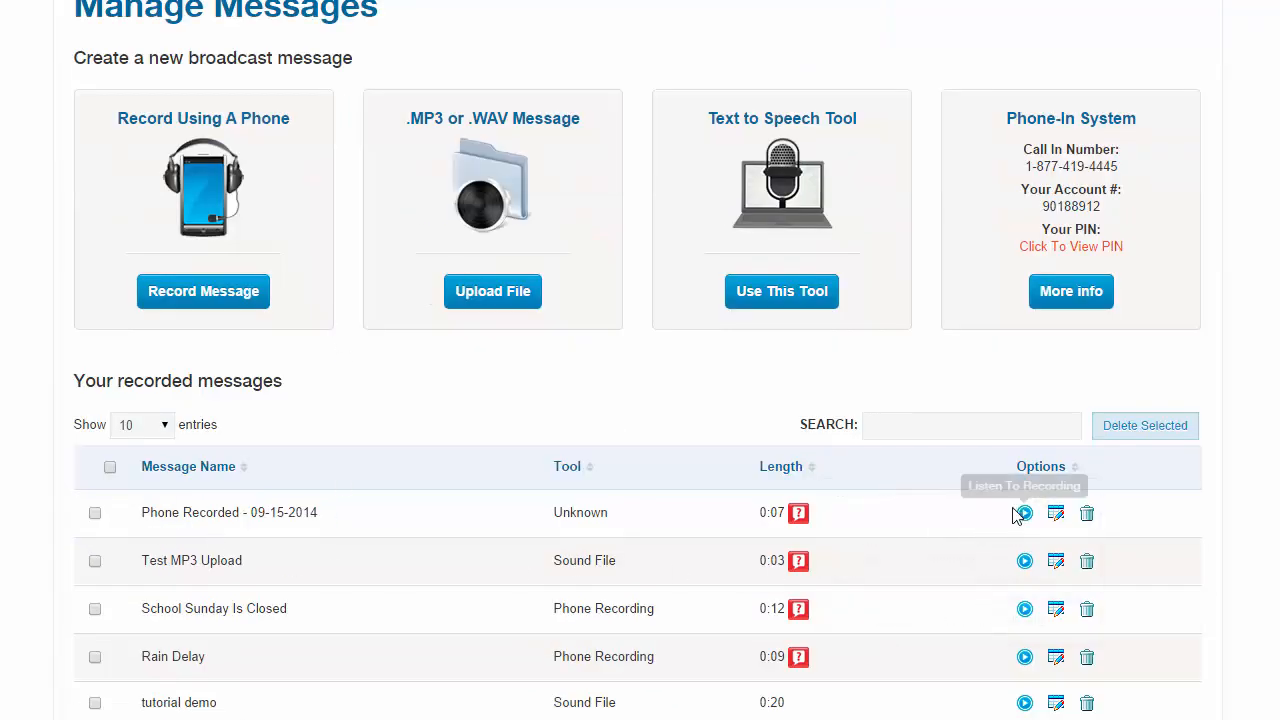
mouse_move(798, 512)
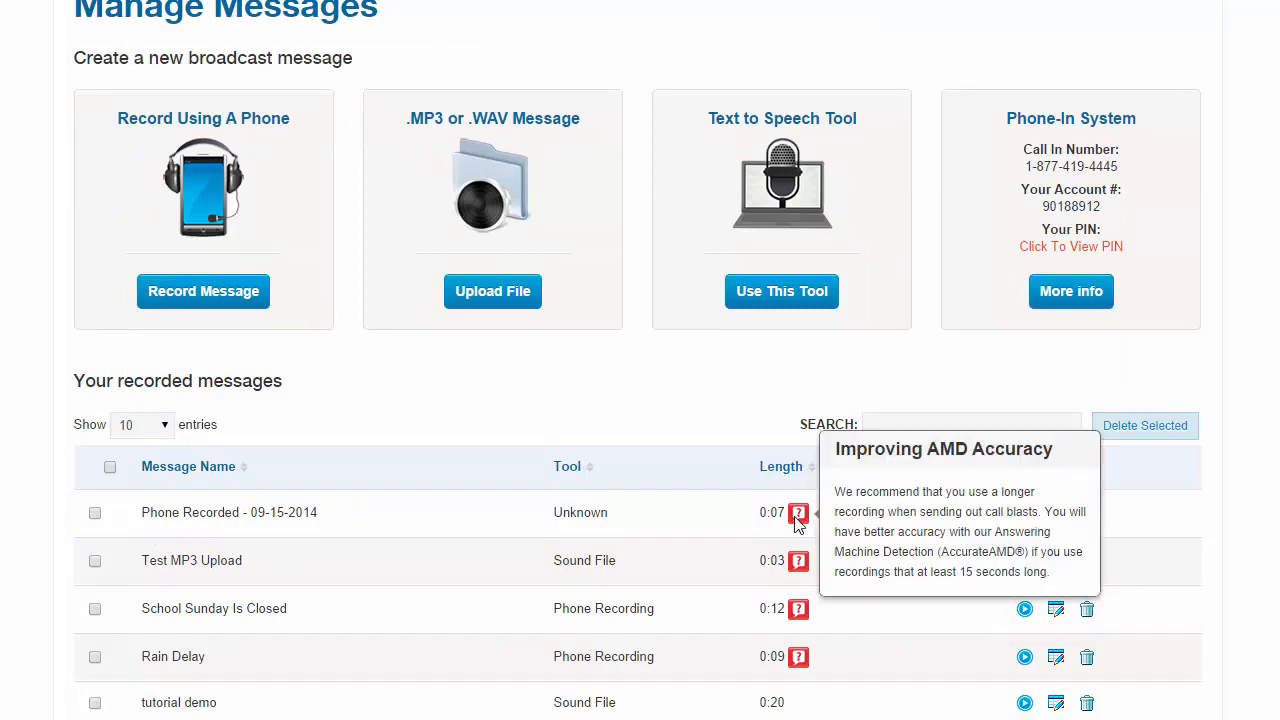